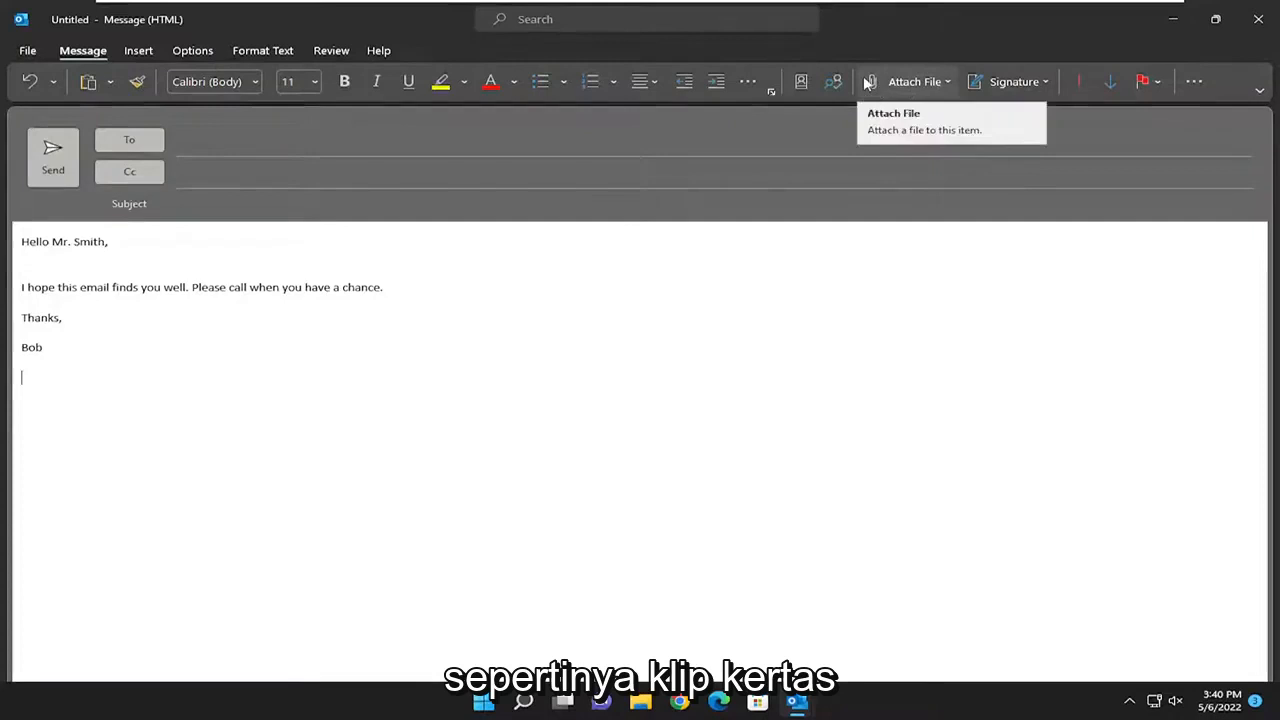
# Open the Attach File dropdown showing recently used files and browse options.
pyautogui.click(913, 81)
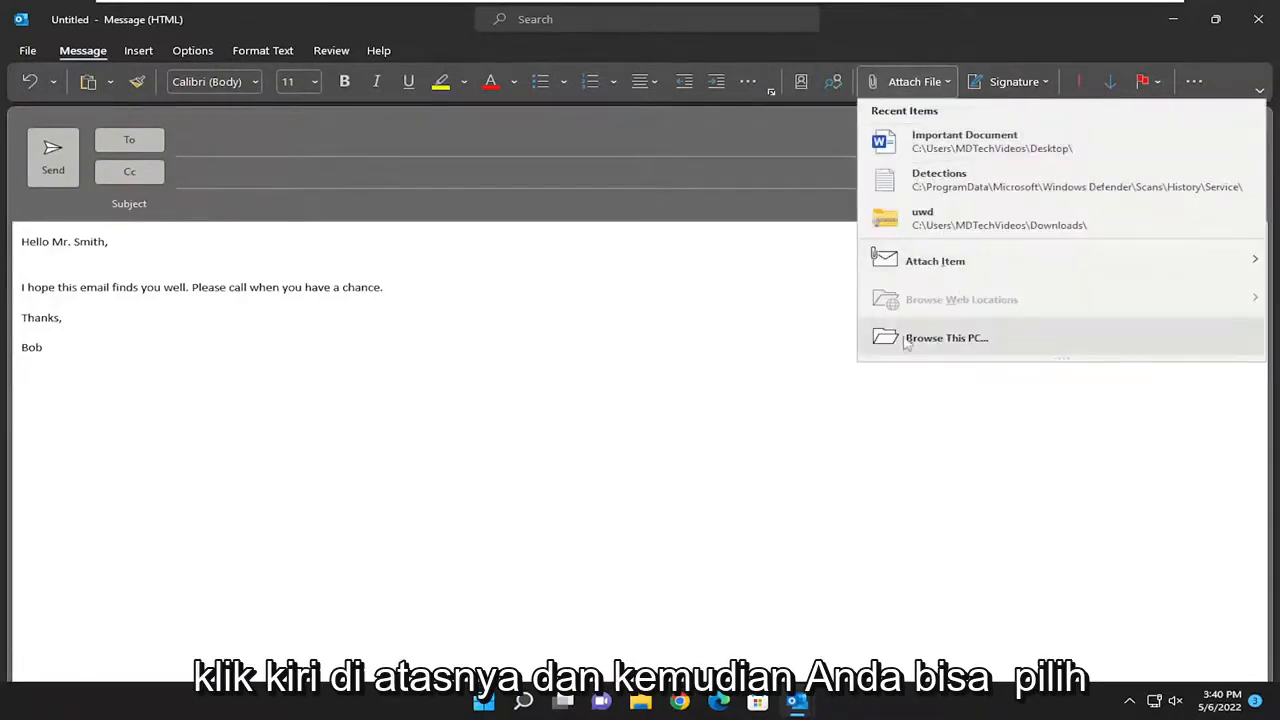
# Attach Important Document.docx from the Desktop to the email.
pyautogui.click(945, 337)
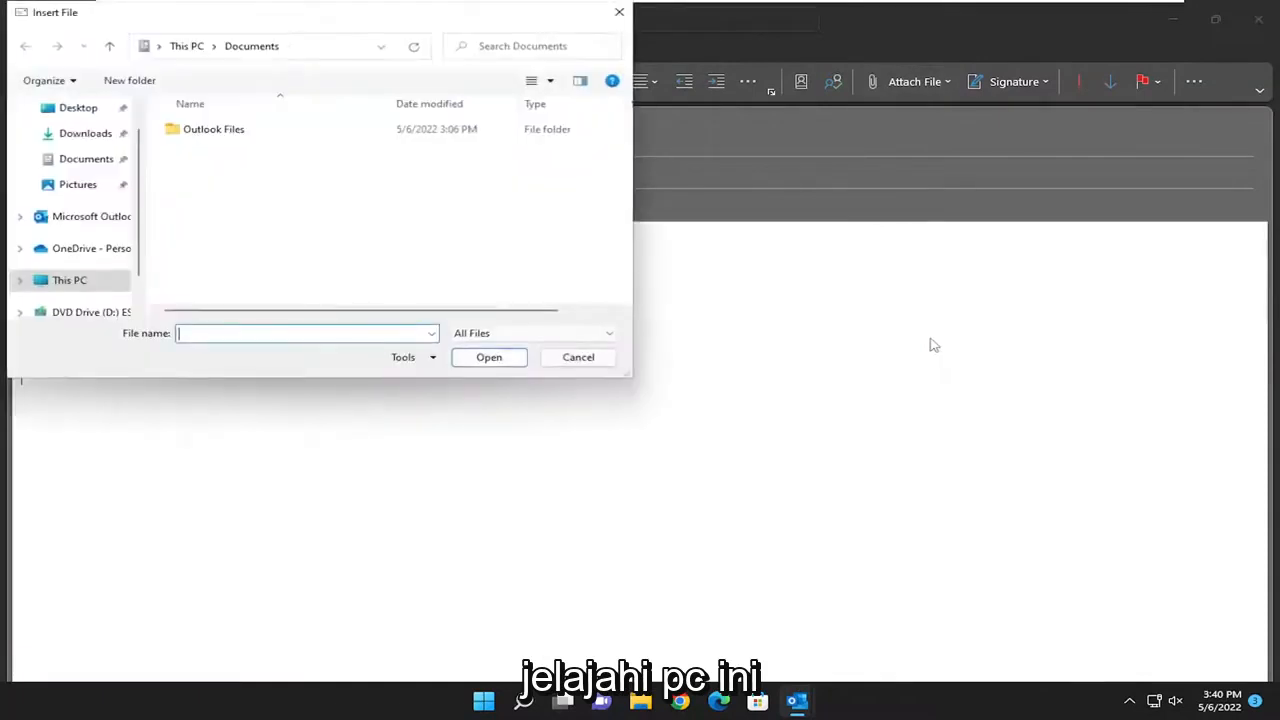
pyautogui.click(78, 107)
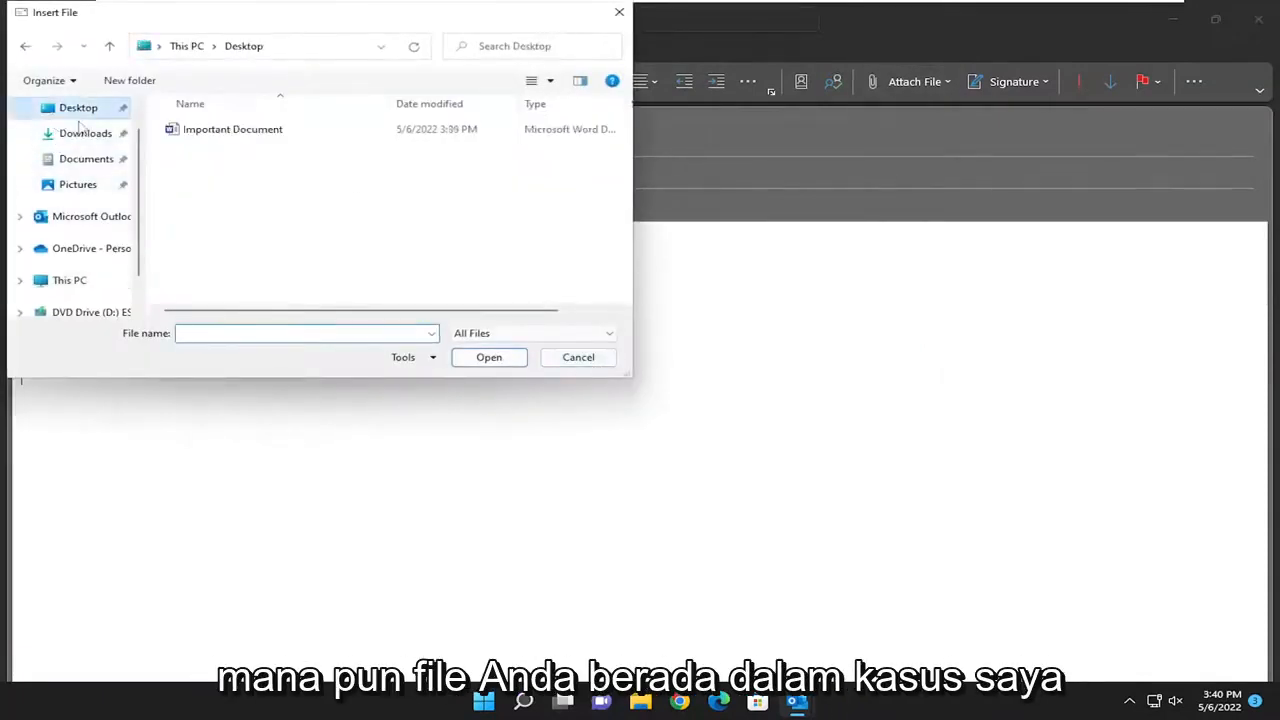
pyautogui.moveTo(232, 129)
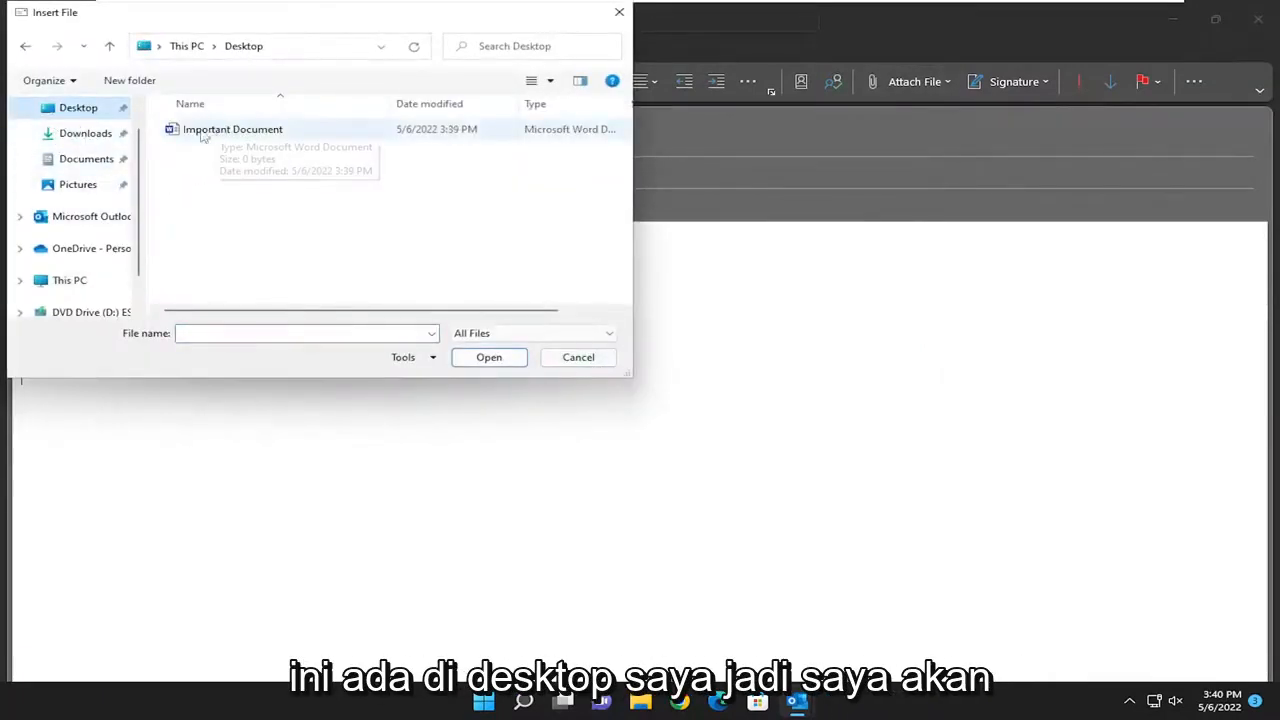
pyautogui.doubleClick(232, 128)
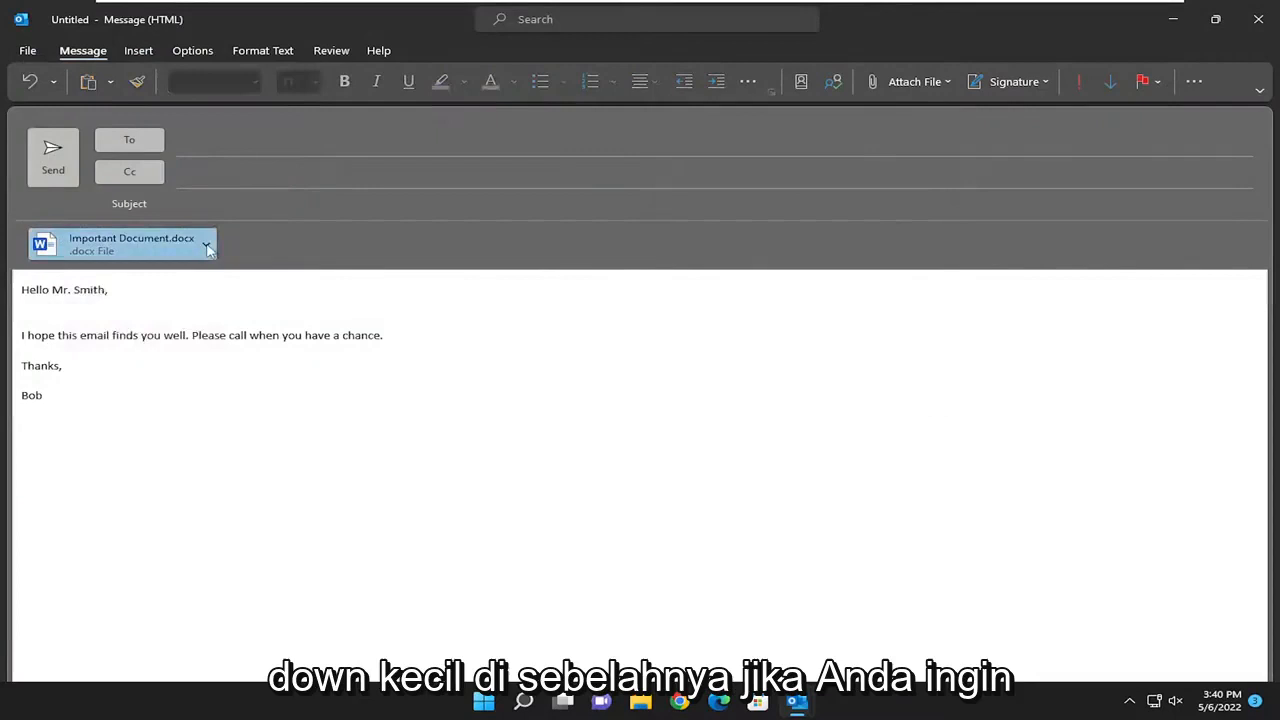
pyautogui.click(206, 245)
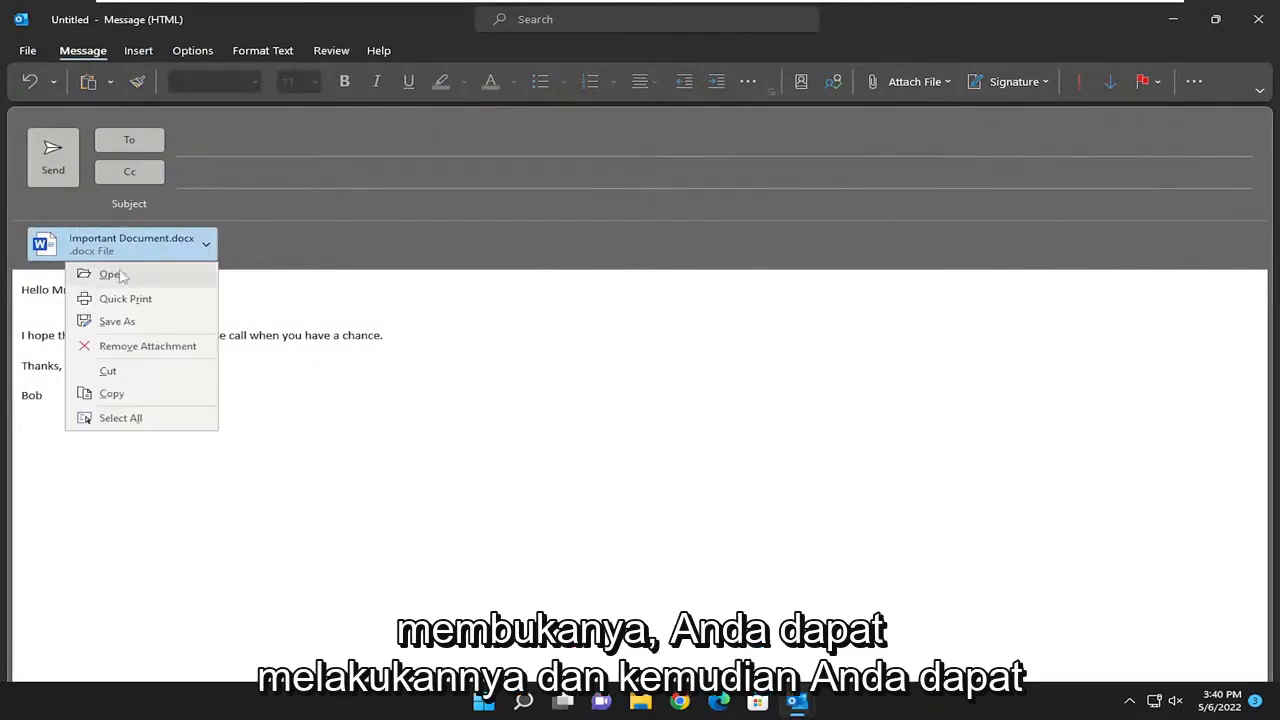
pyautogui.click(111, 274)
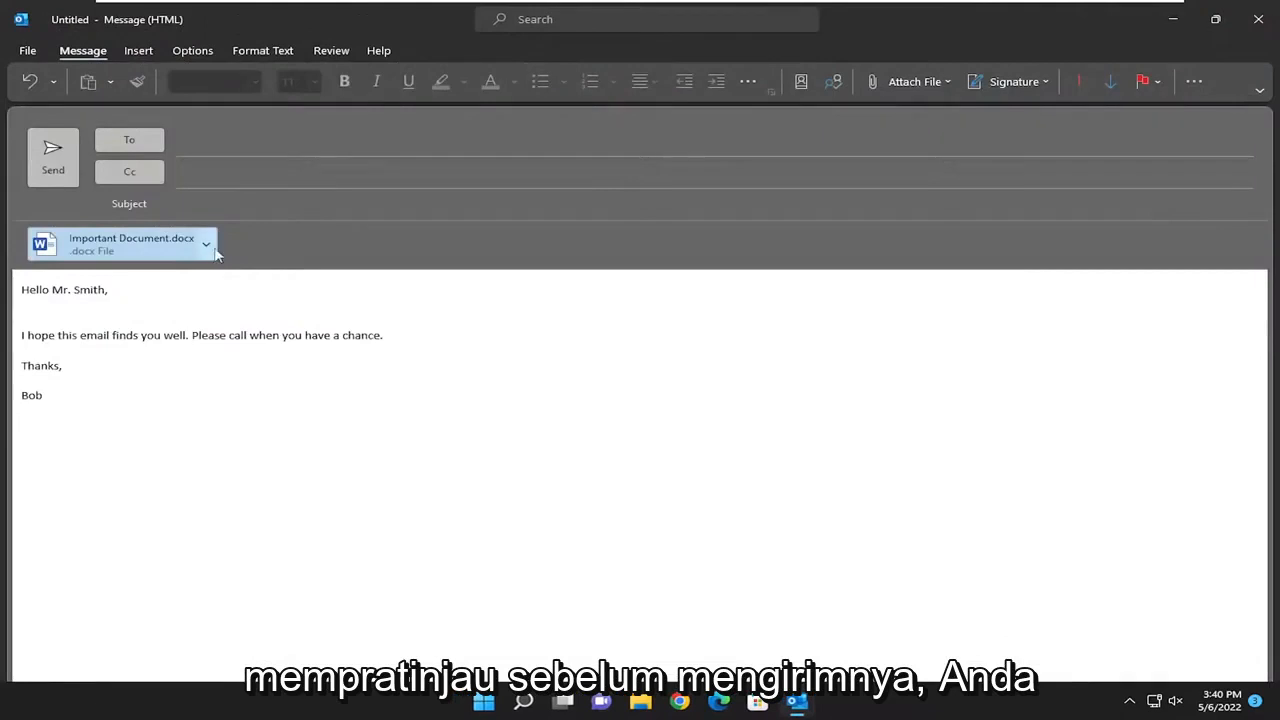
pyautogui.click(206, 244)
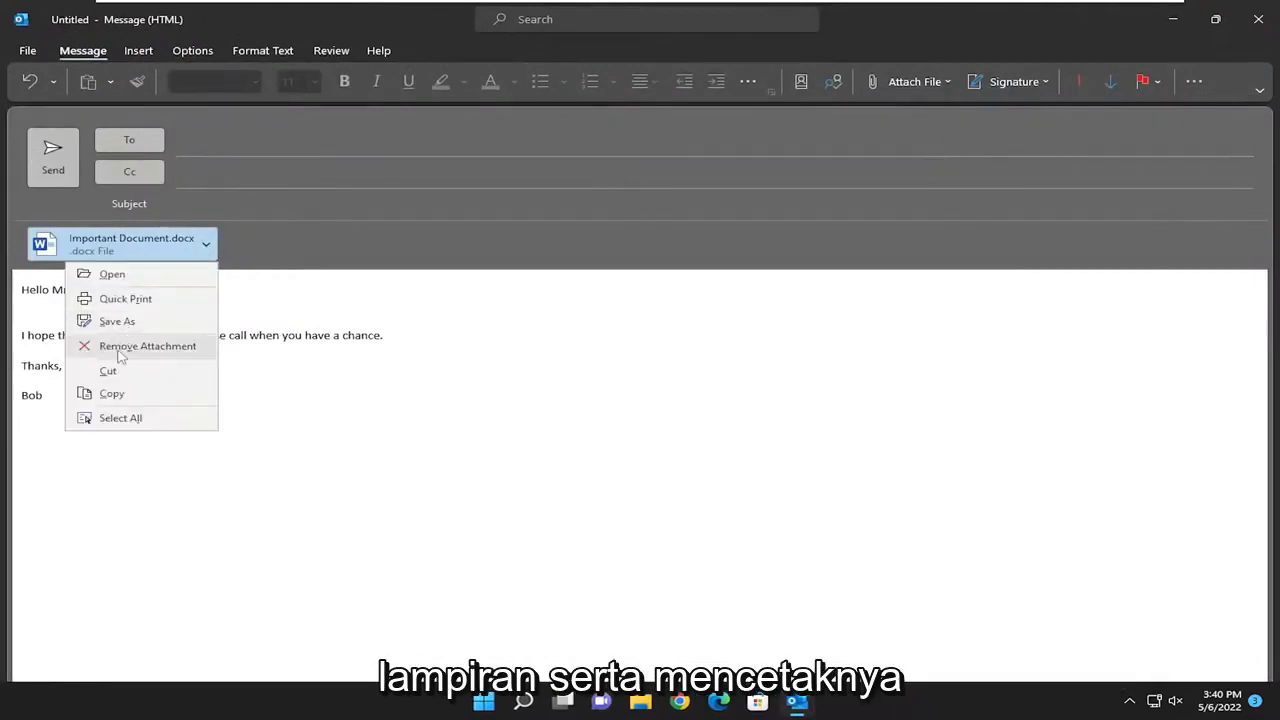
pyautogui.moveTo(125, 298)
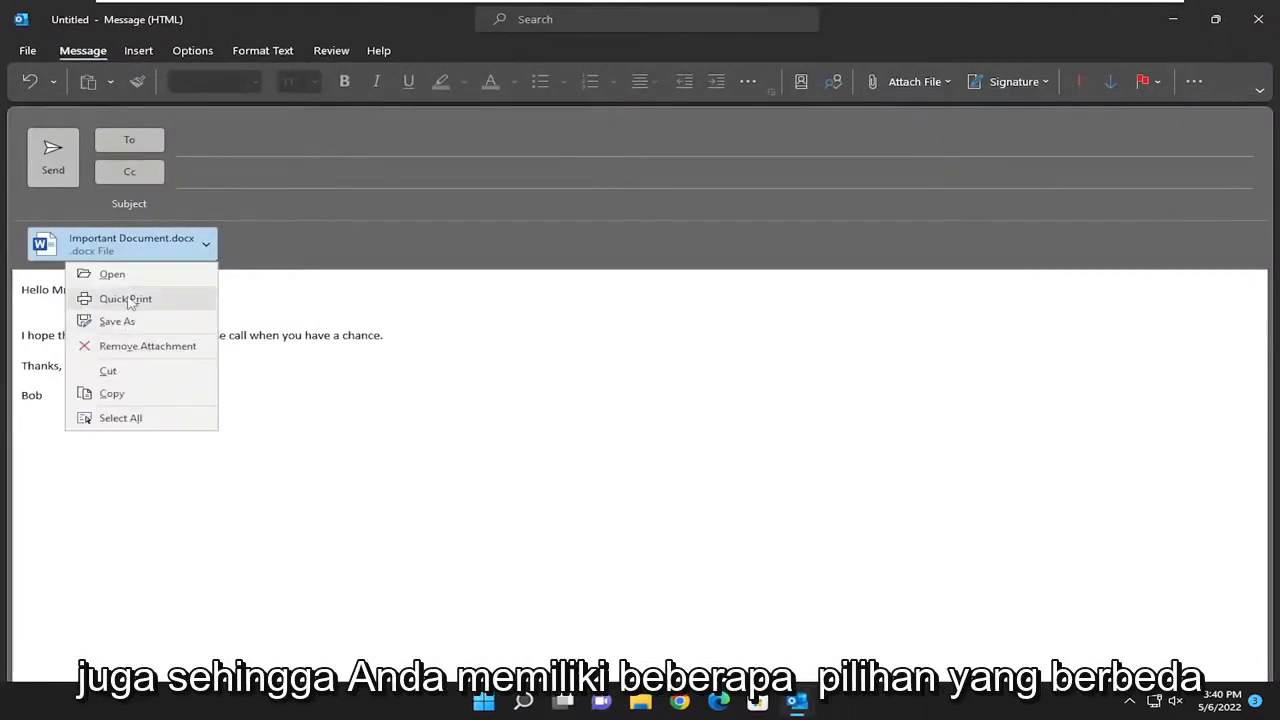
pyautogui.moveTo(274, 398)
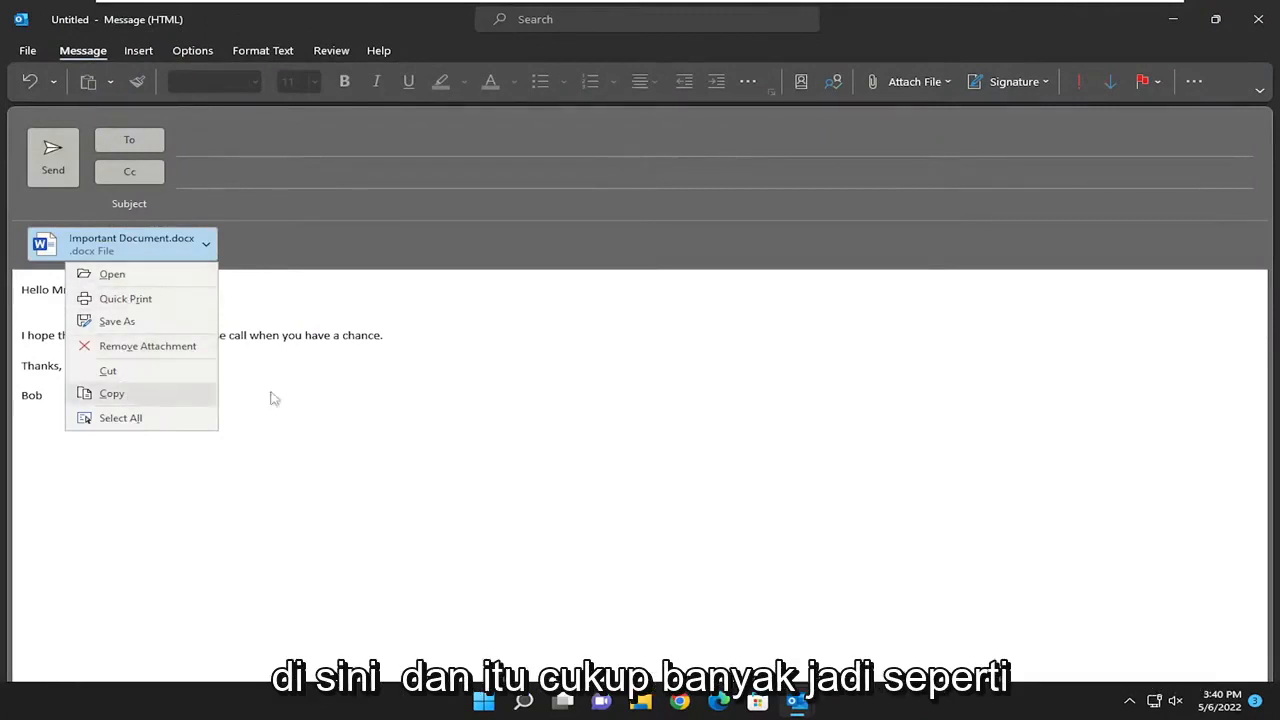
pyautogui.click(275, 398)
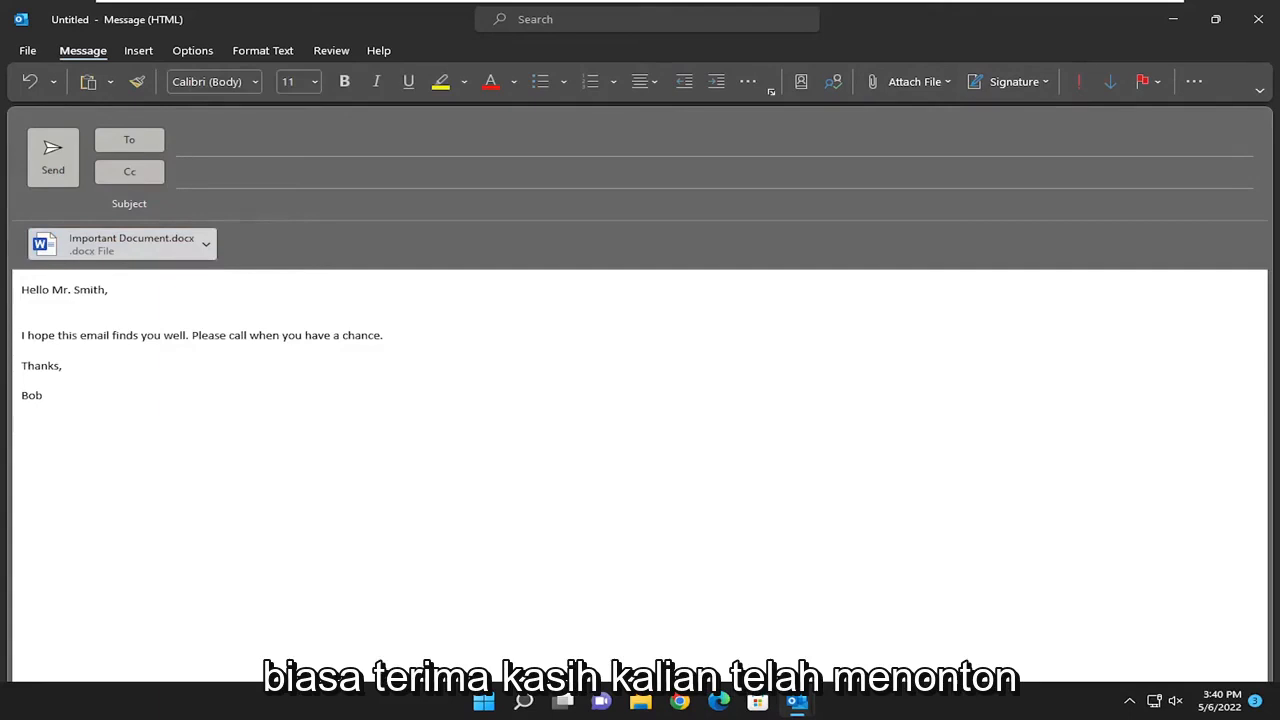
pyautogui.click(22, 424)
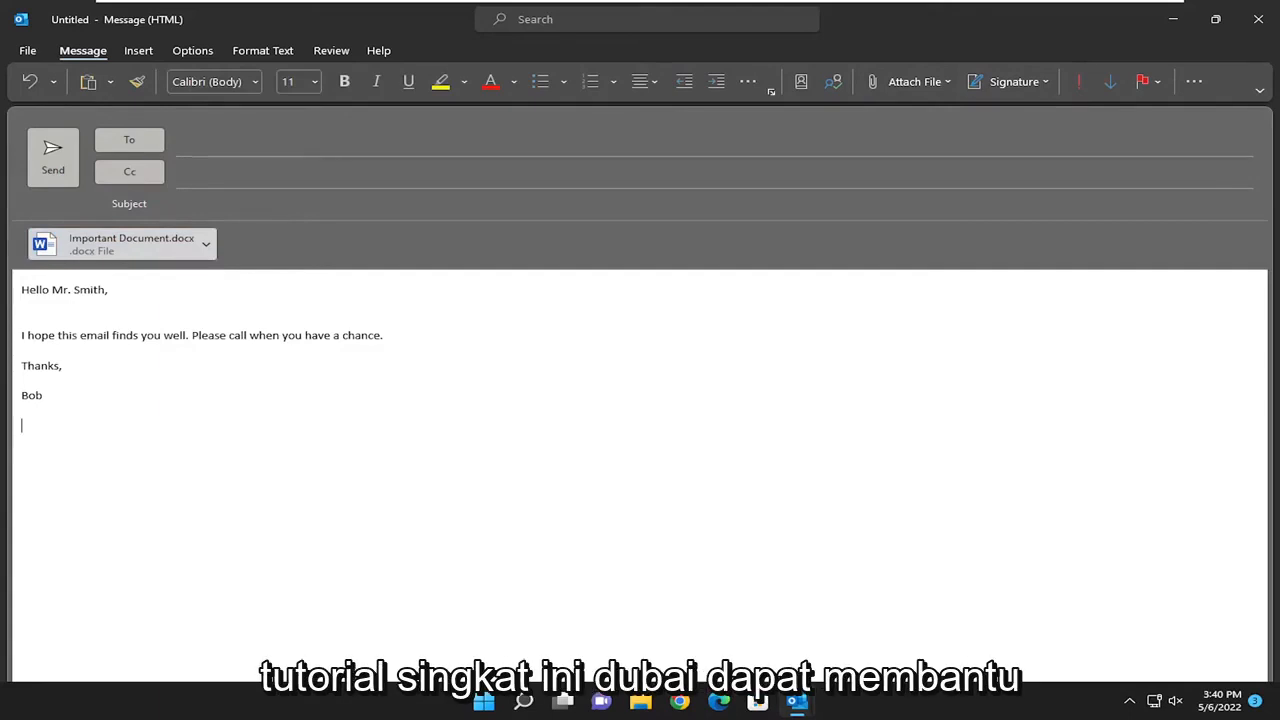